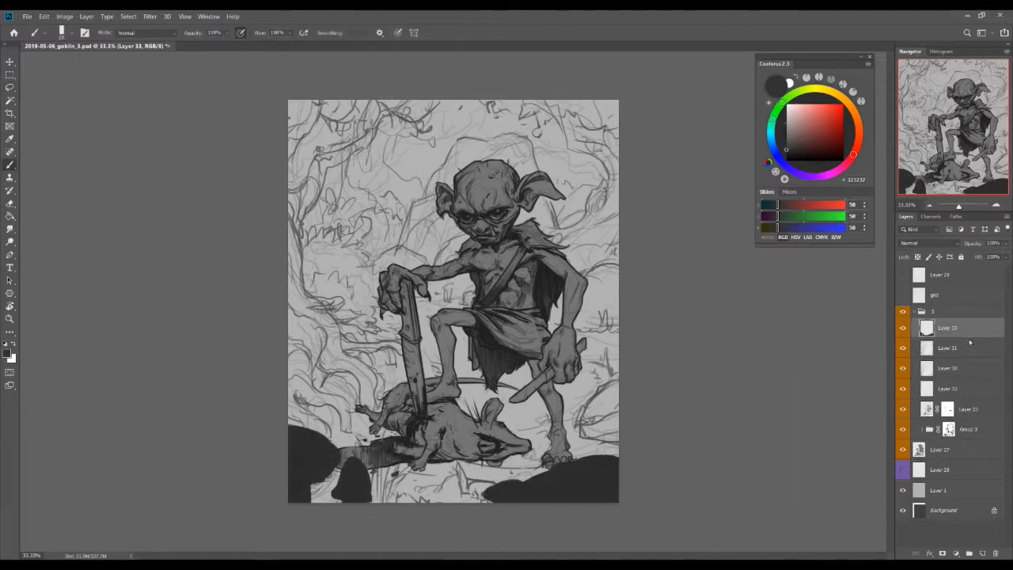
# Block in the goblin, rat and trees as dark grey silhouettes and tweak lightness with Hue/Saturation.
pyautogui.click(965, 552)
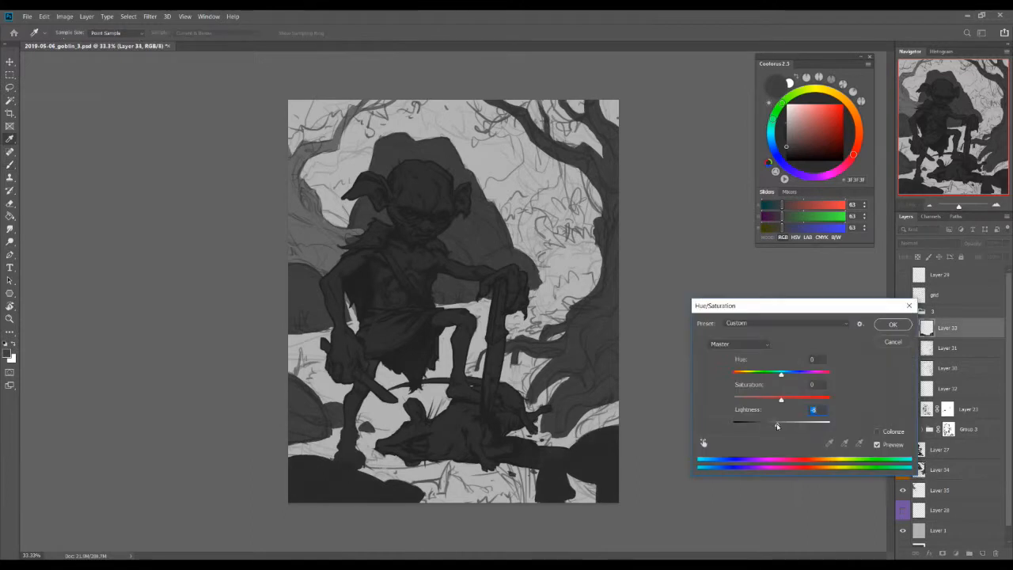
# Paint grey value shapes for the forest trees and fill the goblin with a flat olive-green base on a clipped layer.
pyautogui.click(893, 325)
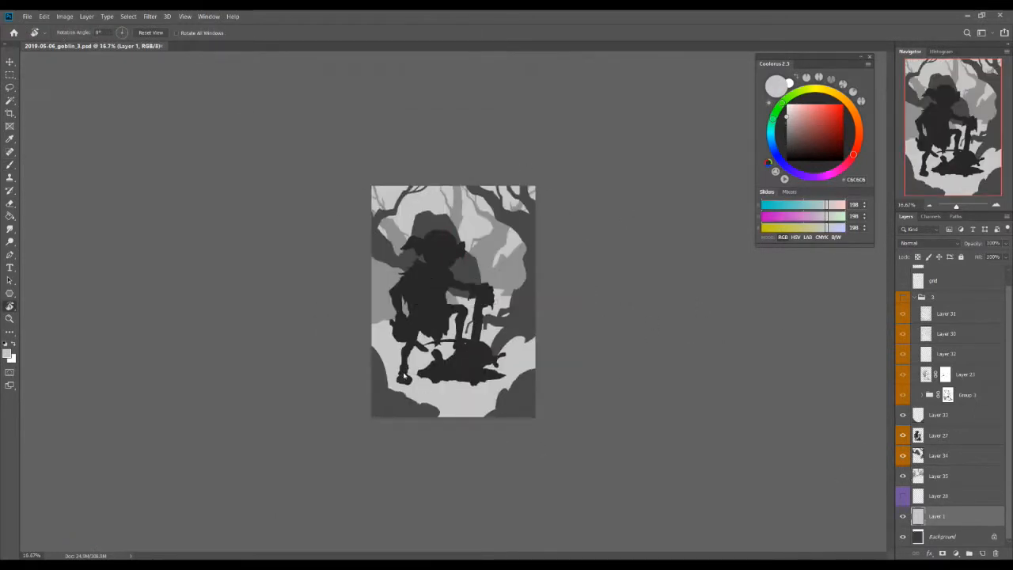
pyautogui.click(293, 32)
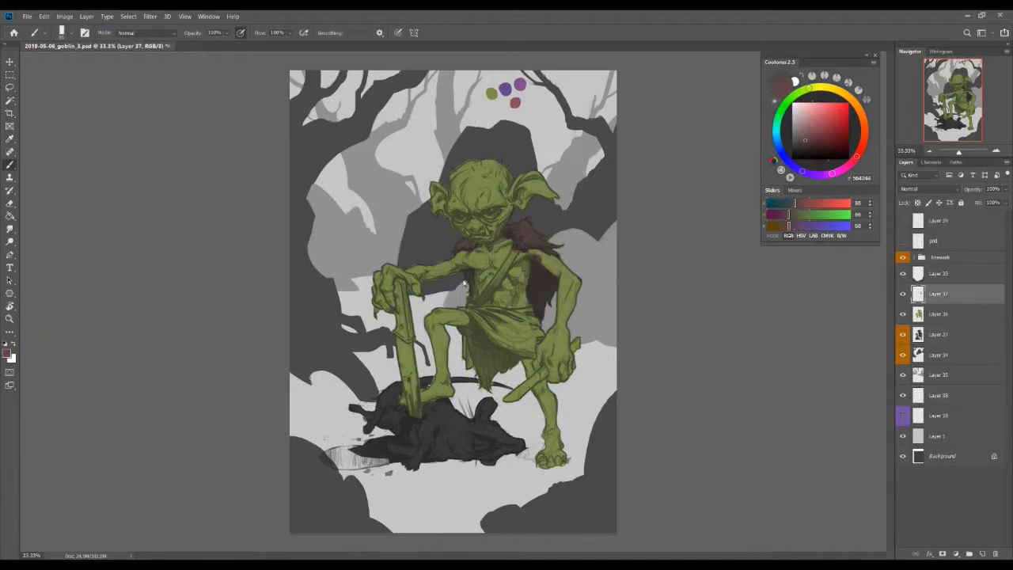
# Lay in flat colours: brown trees, pale blue sky, green ground, brown cloak and reddish-brown rat.
pyautogui.moveTo(475, 269); pyautogui.dragTo(538, 340)
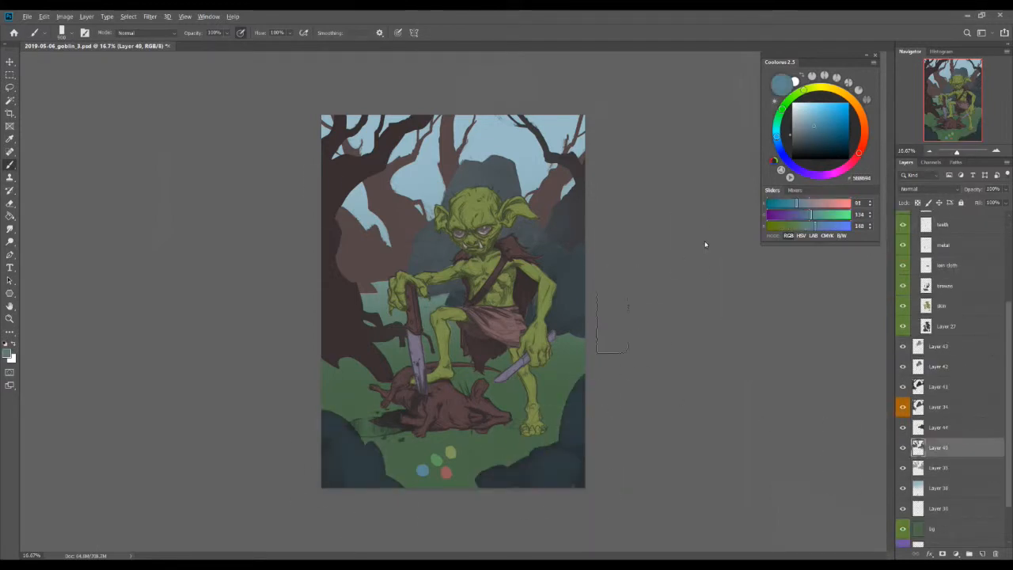
# Shade the goblin and rat, then boost background saturation toward cooler blue tones with Hue/Saturation.
pyautogui.click(805, 139)
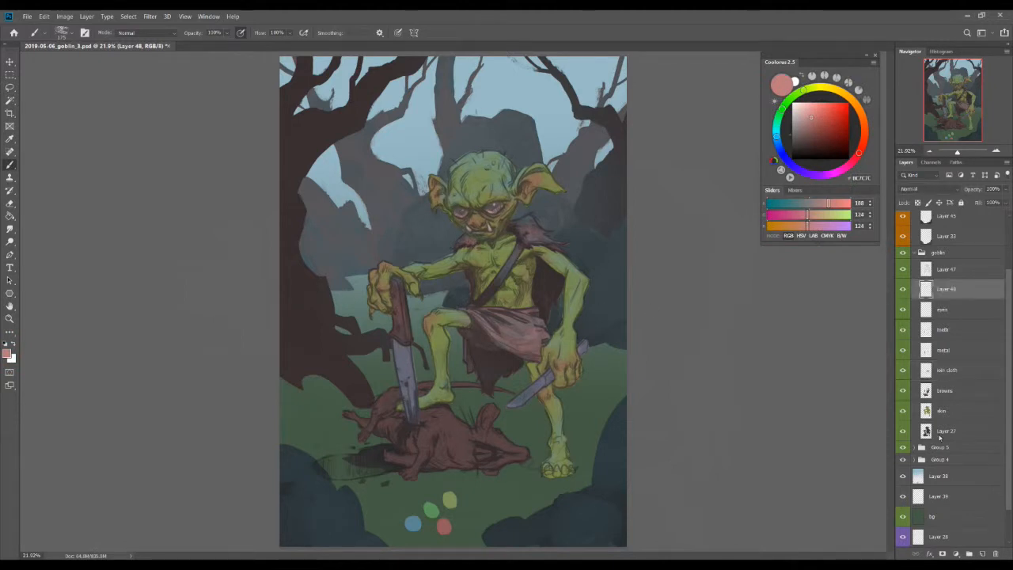
pyautogui.moveTo(428, 443); pyautogui.dragTo(475, 459)
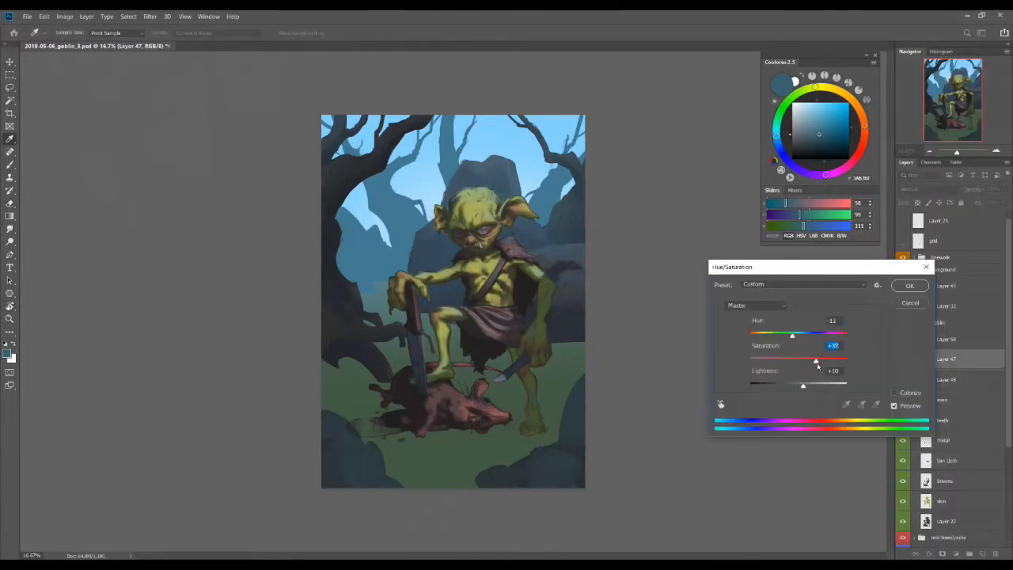
# Paint lighter blue highlights and detail along the background tree trunks and branches.
pyautogui.click(909, 285)
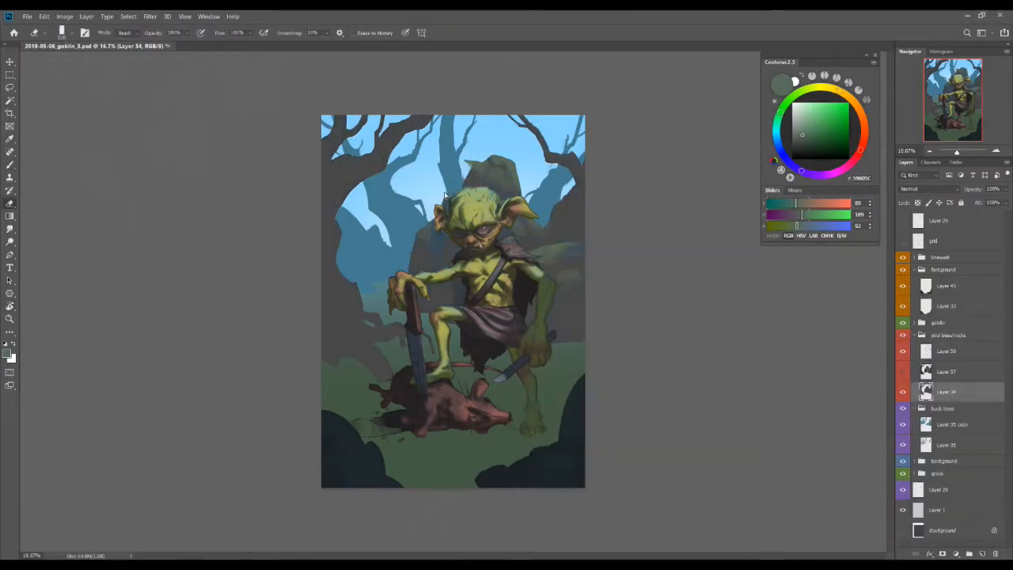
pyautogui.click(947, 443)
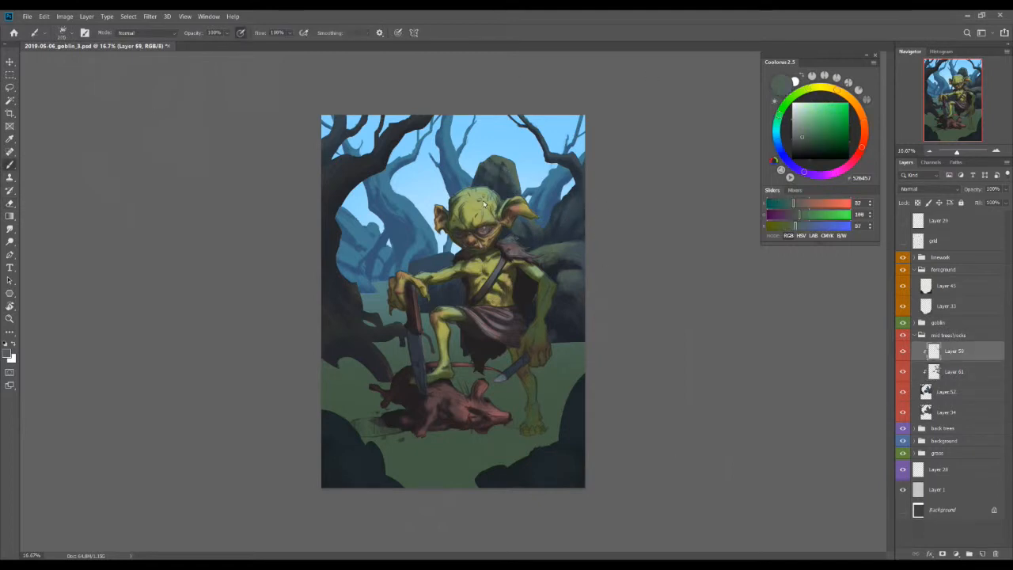
# Paint bright green grass patches on the ground and violet-blue foliage on the background trees.
pyautogui.moveTo(483, 205); pyautogui.dragTo(494, 272)
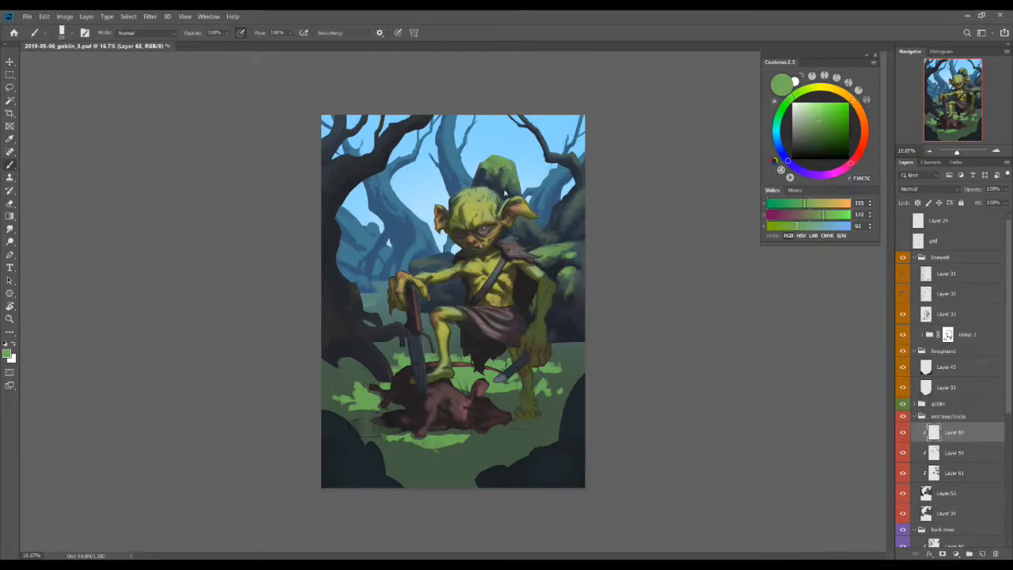
pyautogui.click(947, 492)
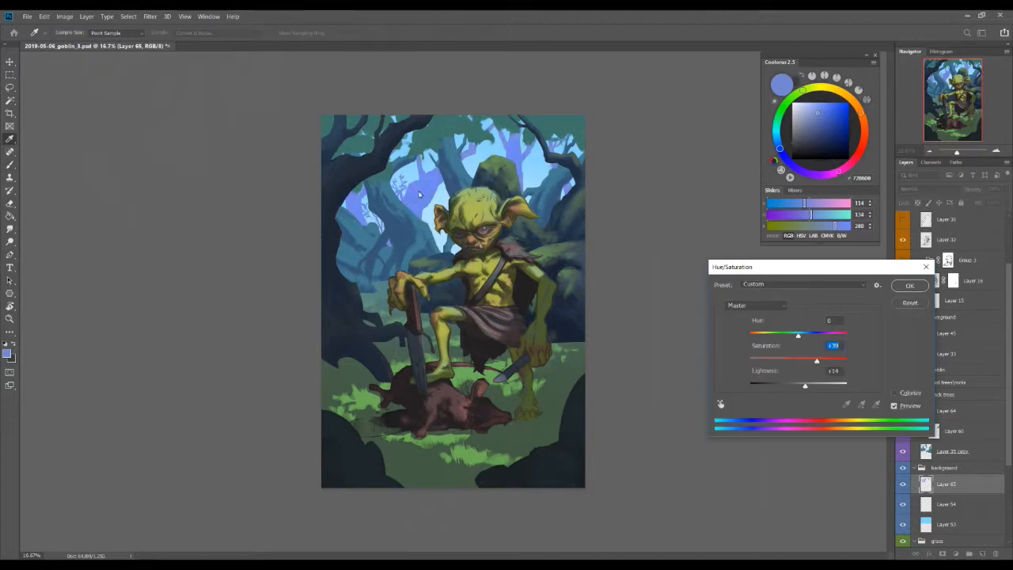
# Shift the background layers toward teal and lower lightness slightly with Hue/Saturation.
pyautogui.click(909, 285)
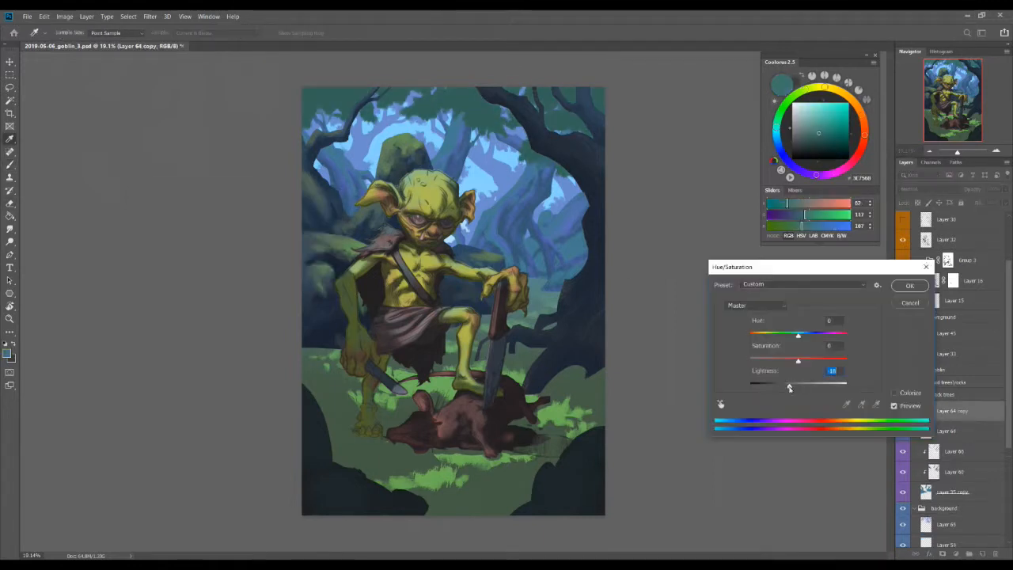
pyautogui.click(910, 285)
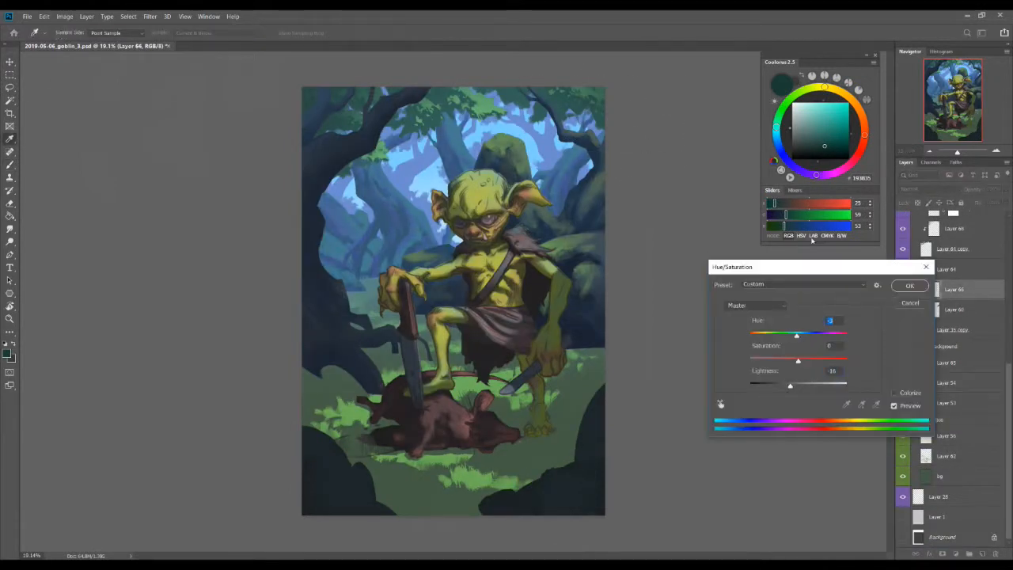
# Raise hue and saturation on the forest light and foliage layers for bright blue-teal light rays.
pyautogui.click(908, 285)
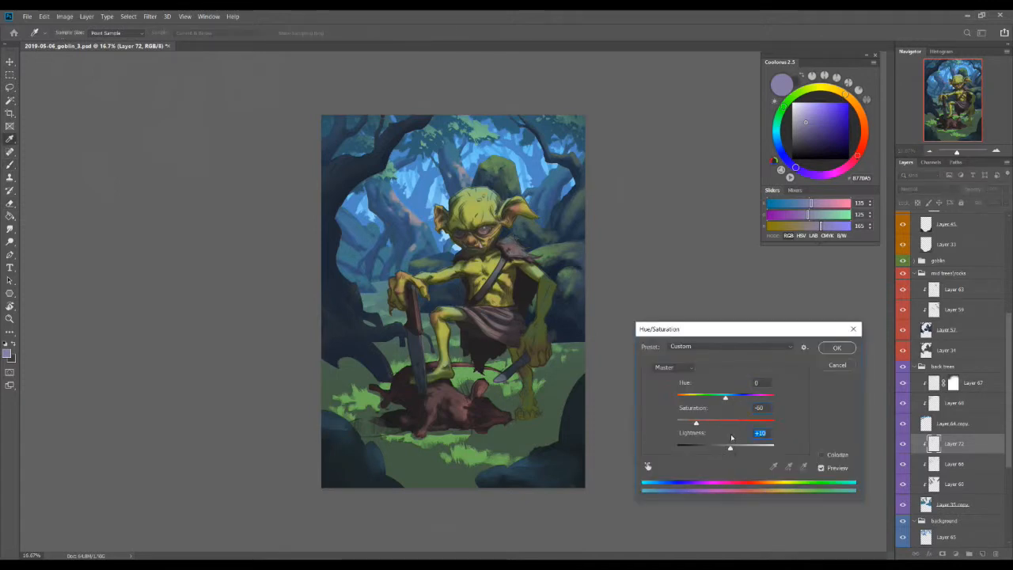
pyautogui.click(836, 349)
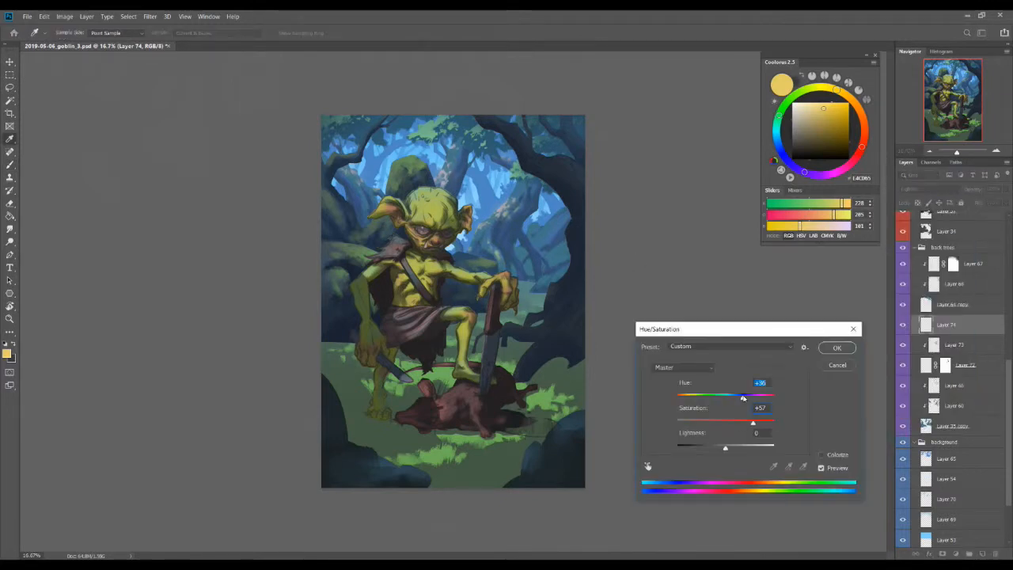
pyautogui.click(836, 348)
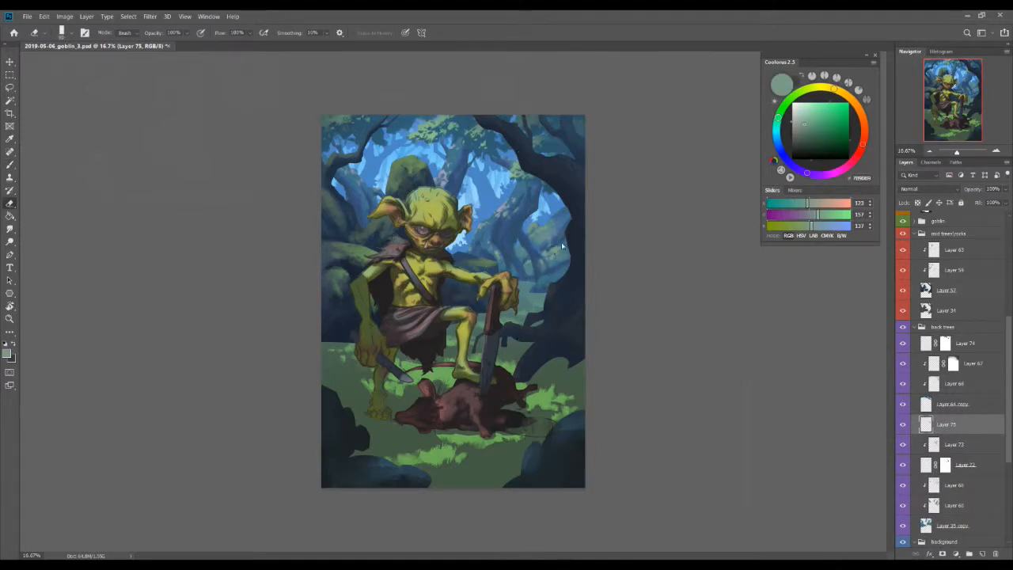
# Paint brighter green foliage and moss highlights on a Soft Light layer and adjust foliage Hue/Saturation.
pyautogui.click(808, 127)
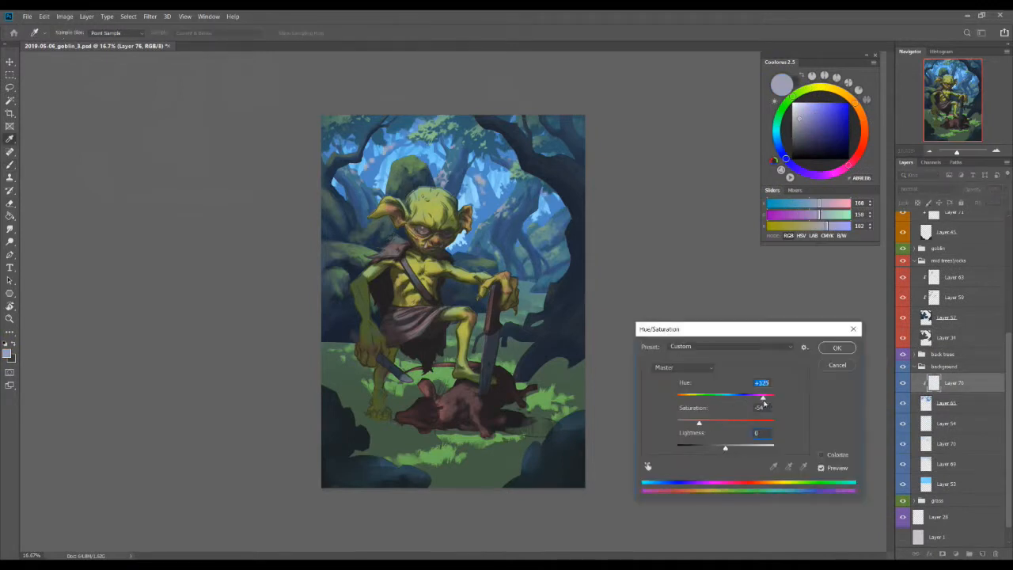
pyautogui.click(836, 348)
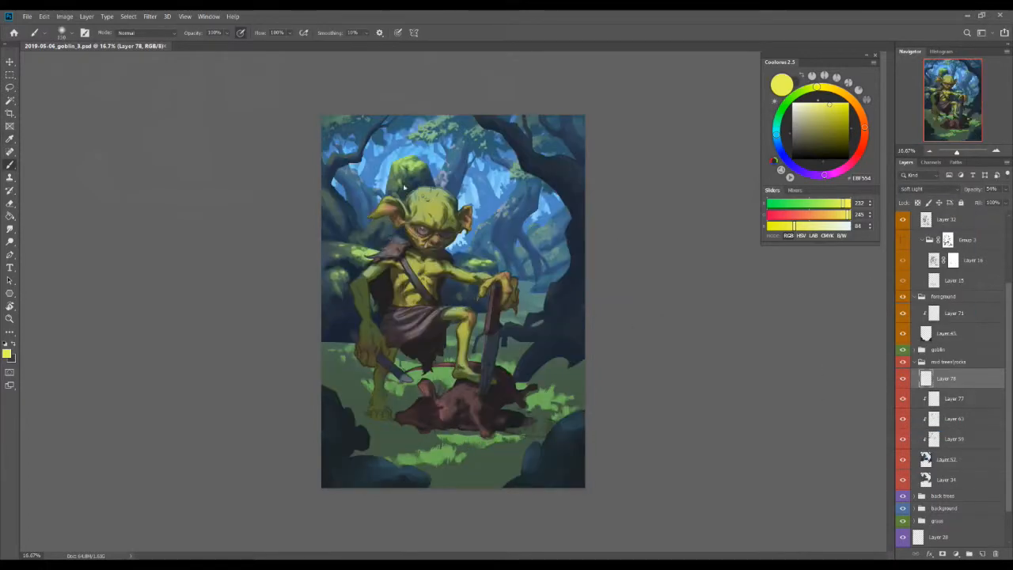
# Warm the goblin's skin from green-yellow to ochre tan by raising hue and saturation.
pyautogui.click(953, 399)
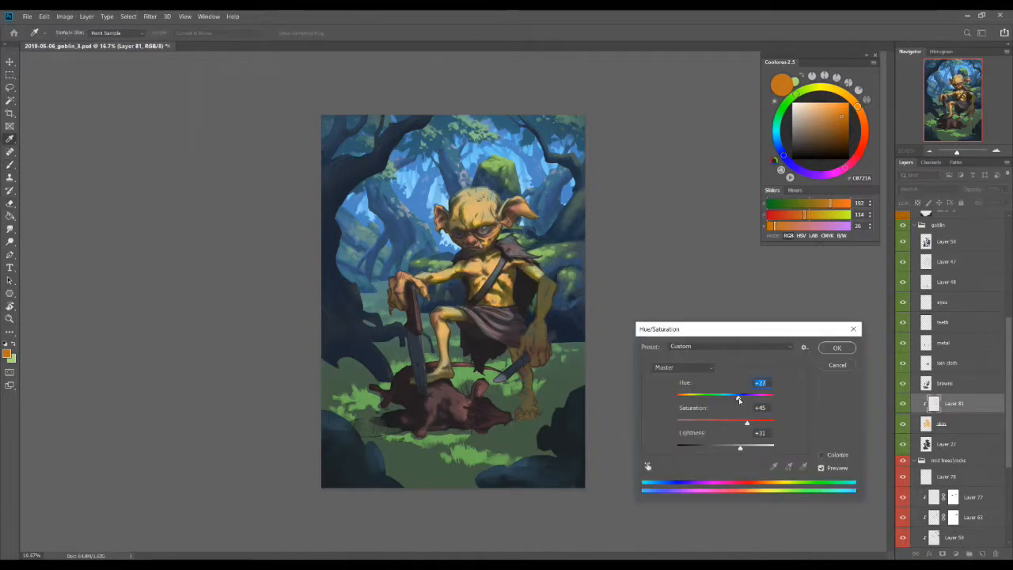
# Paint the goblin's face, ears, chest and arms with warm yellow skin tones and muscle shading.
pyautogui.click(836, 349)
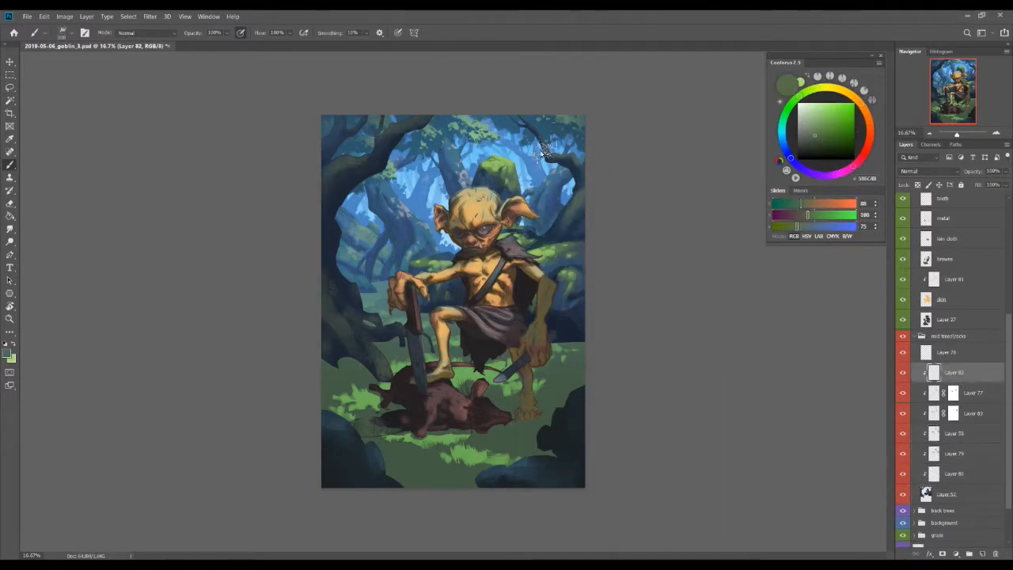
pyautogui.click(809, 143)
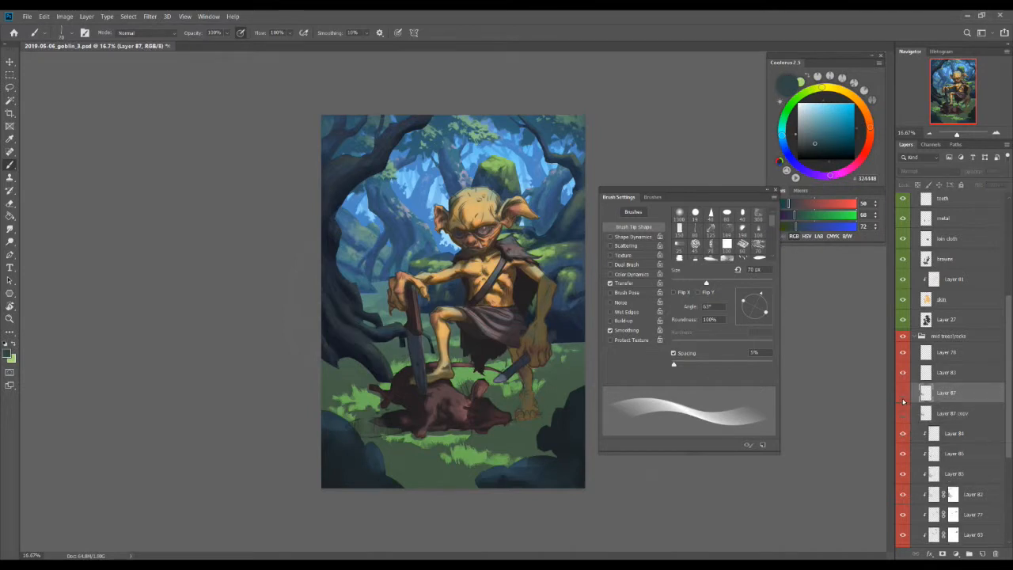
pyautogui.click(947, 393)
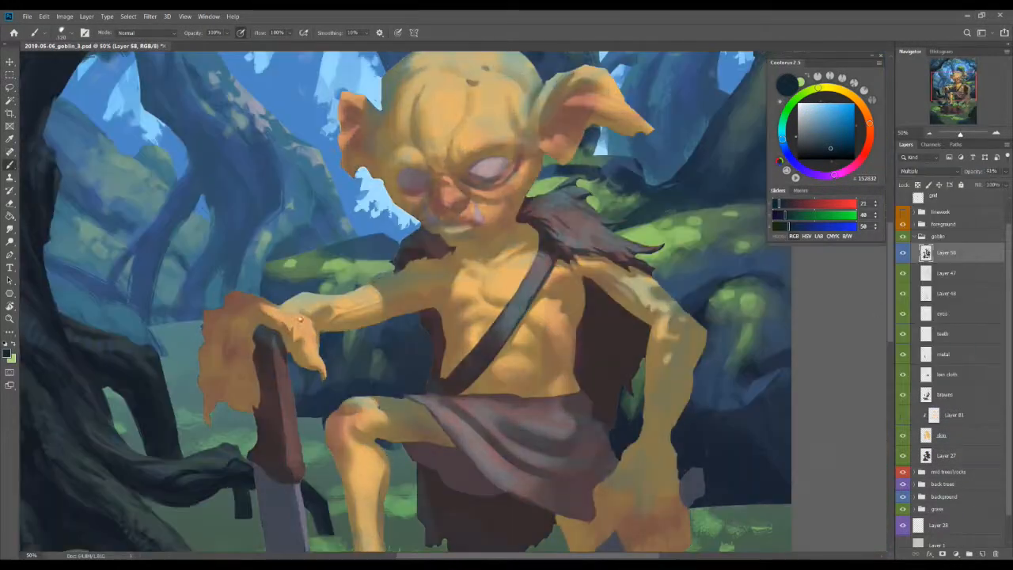
# Render defined shading and texture onto the goblin's face, body, hands and loincloth.
pyautogui.moveTo(301, 317); pyautogui.dragTo(253, 388)
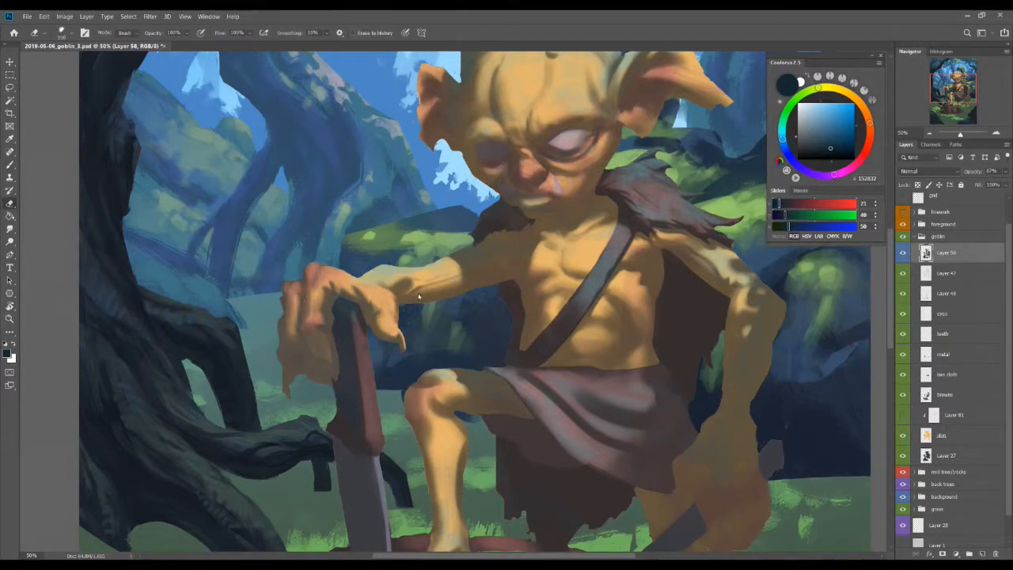
pyautogui.click(403, 293)
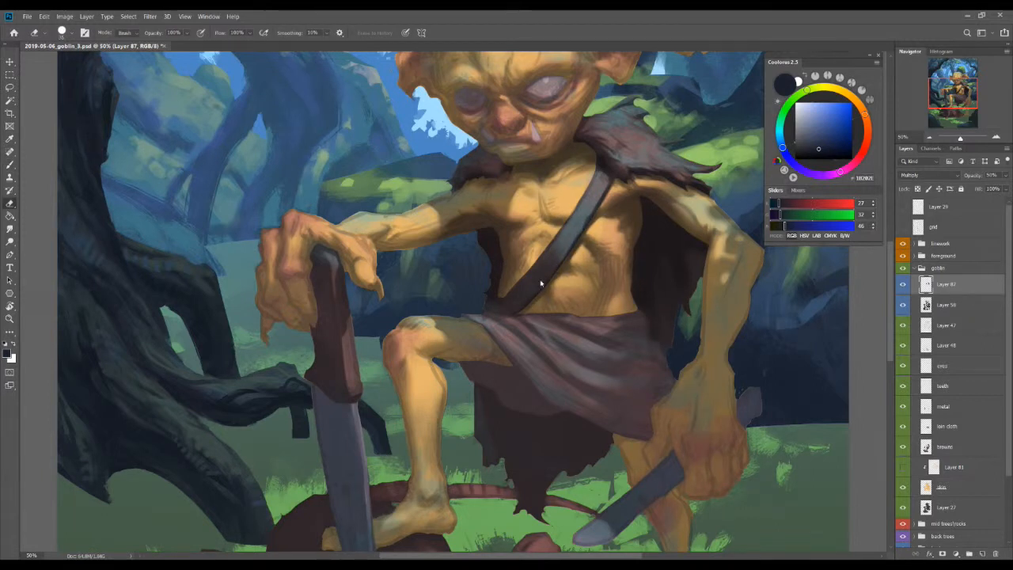
pyautogui.moveTo(541, 284); pyautogui.dragTo(616, 467)
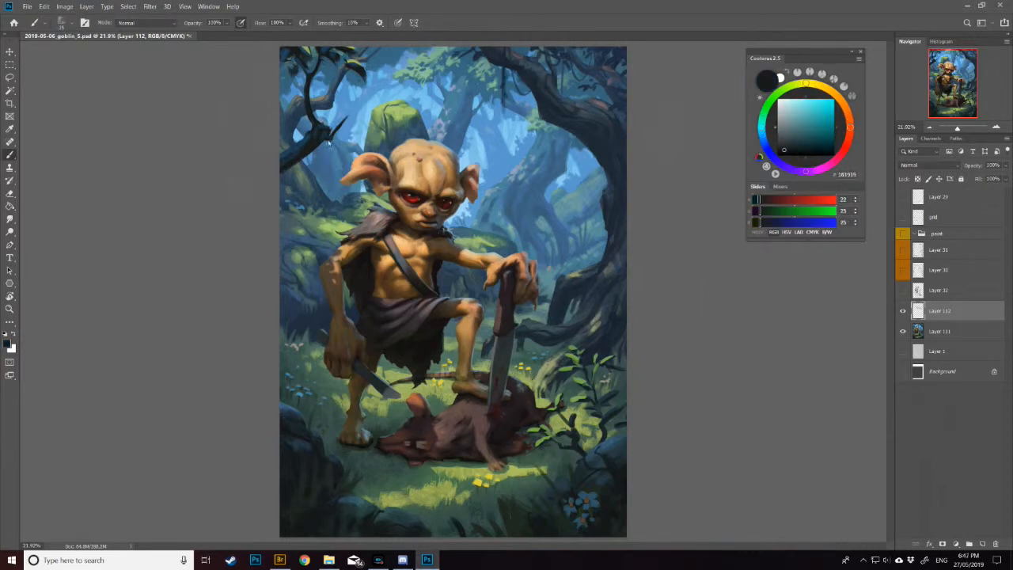
pyautogui.click(801, 120)
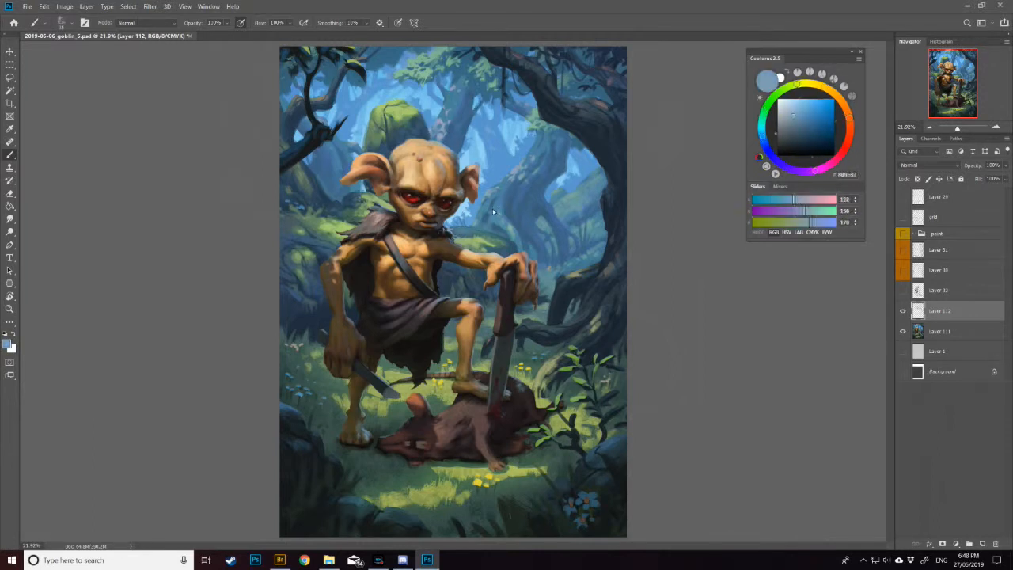
pyautogui.click(810, 141)
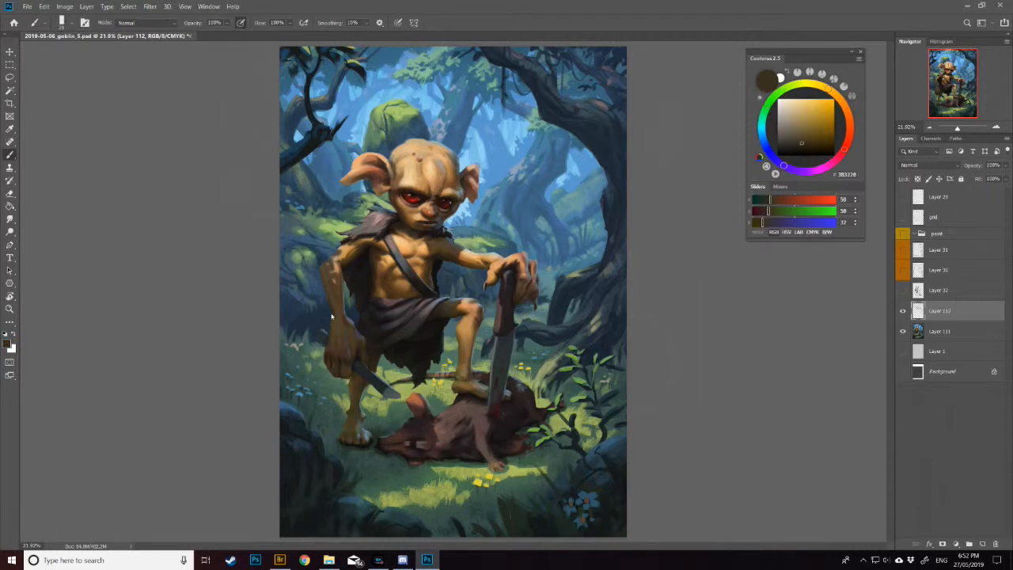
pyautogui.click(801, 119)
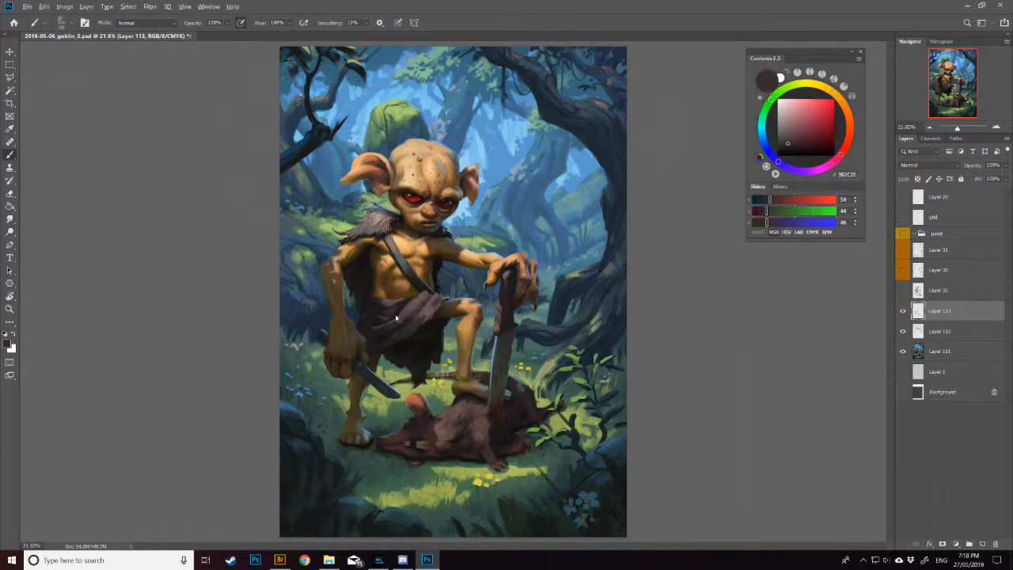
# Apply a Hue/Saturation shift giving yellower goblin skin and a vivid teal-green forest.
pyautogui.click(808, 127)
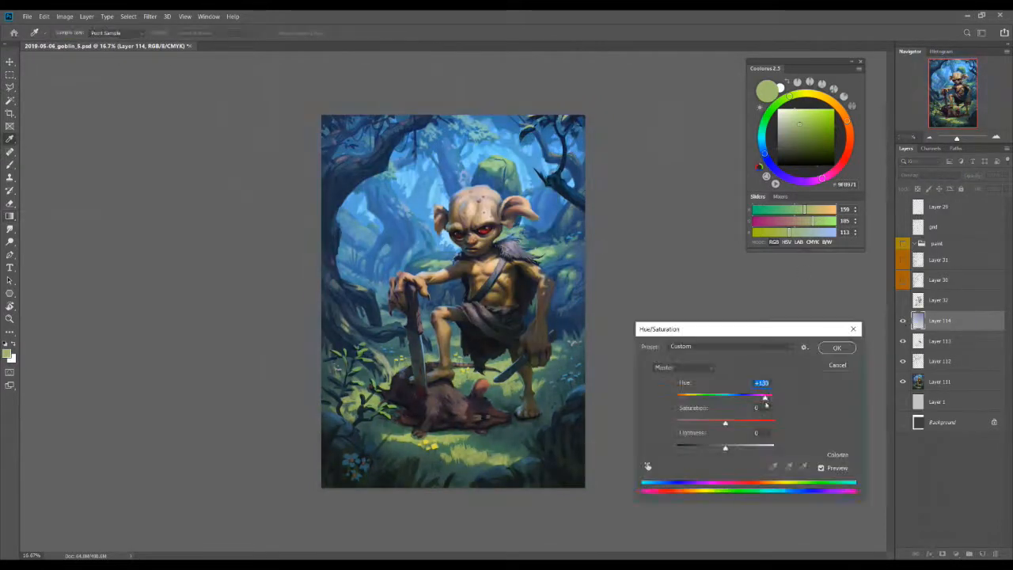
pyautogui.click(836, 349)
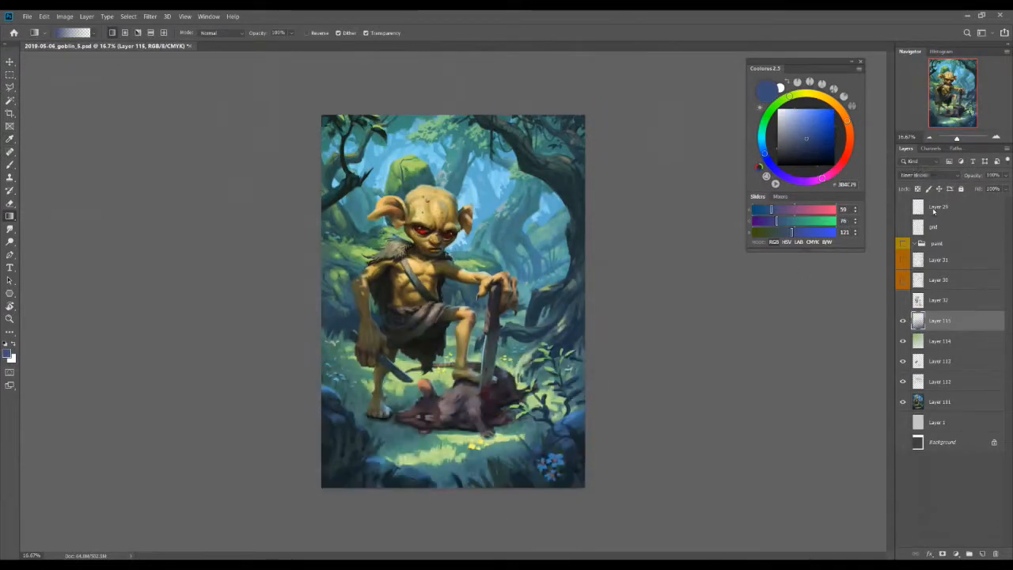